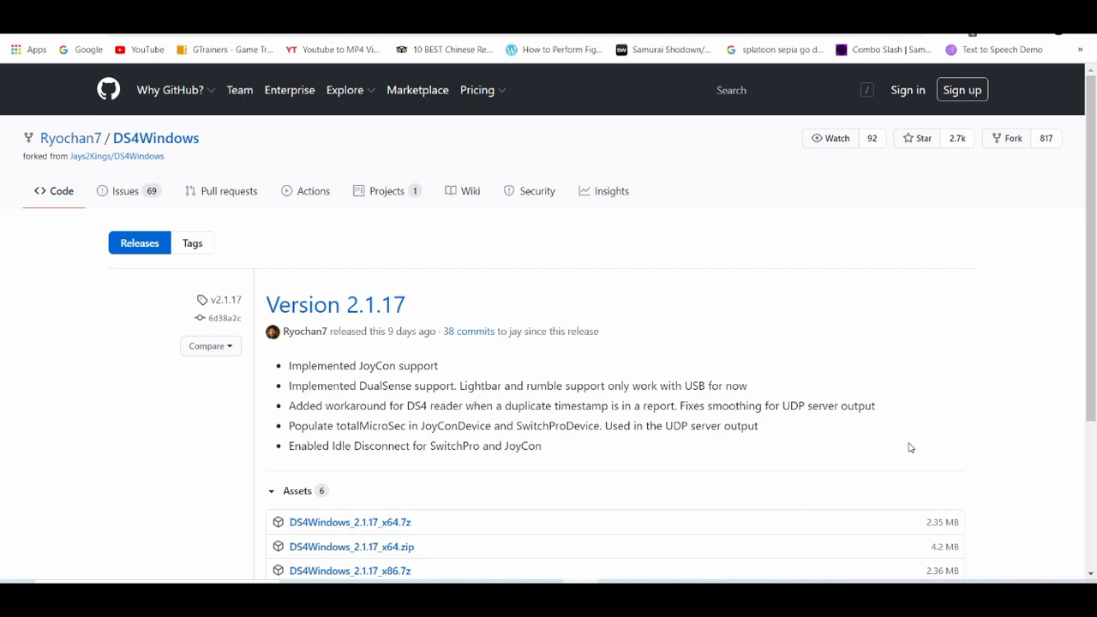
pyautogui.moveTo(1027, 493)
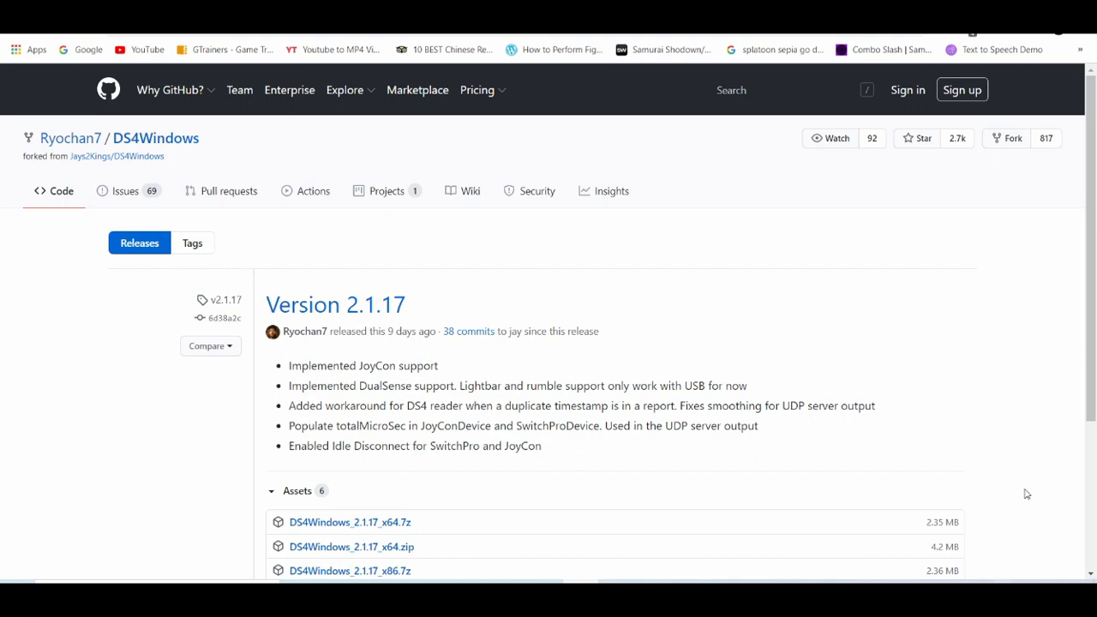
# - Download DS4Windows_2.1.17_x64.zip from the release's Assets list
pyautogui.scroll(-3)
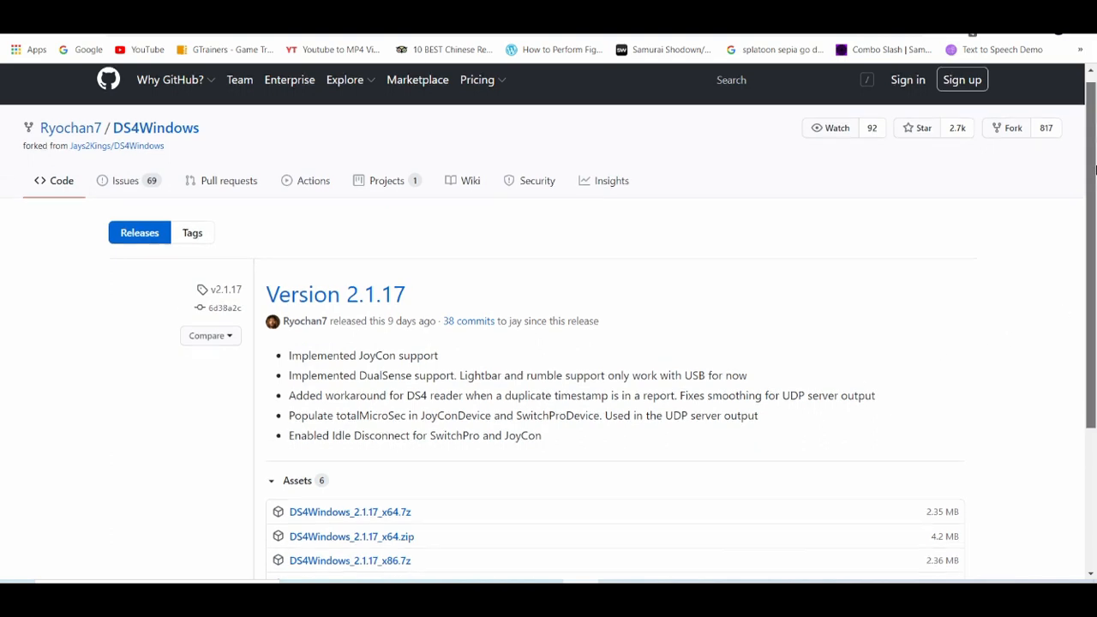
pyautogui.scroll(-3)
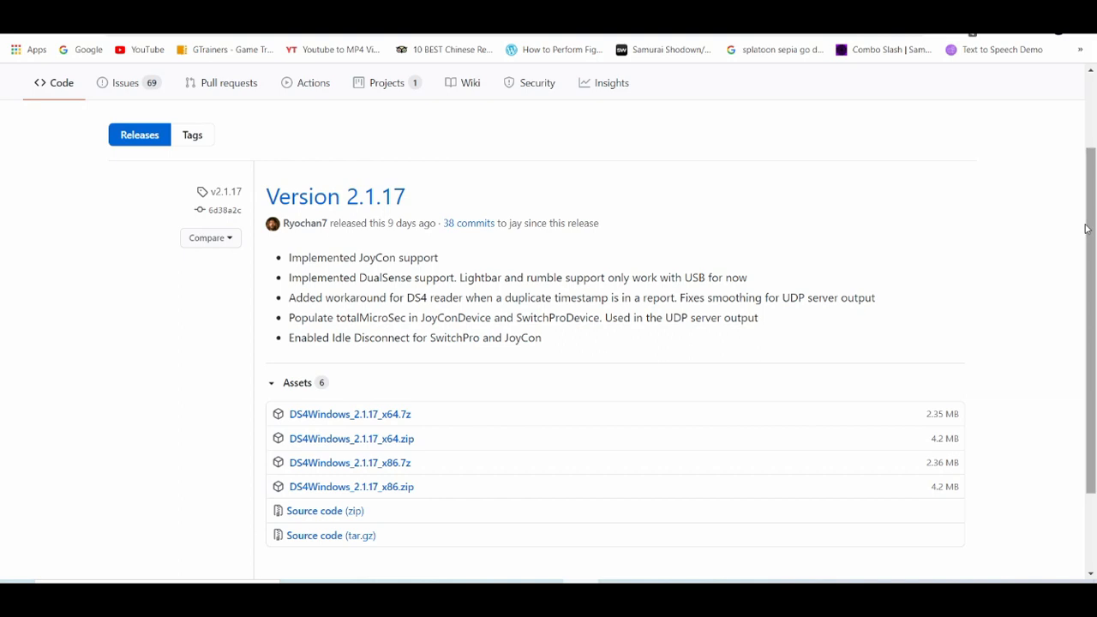
pyautogui.moveTo(1087, 230)
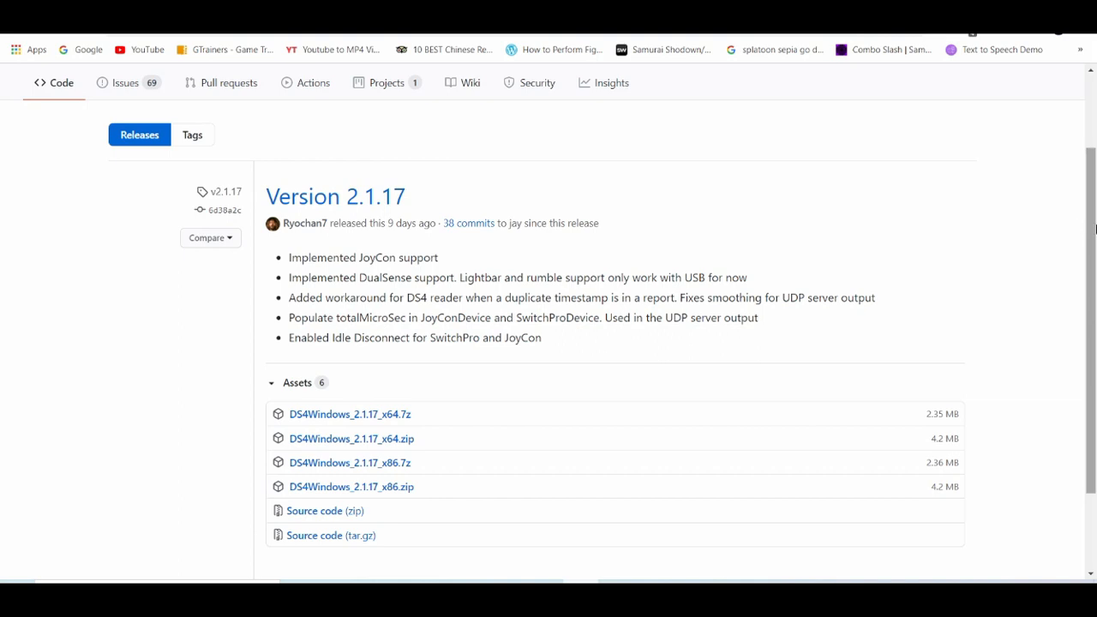
pyautogui.scroll(-3)
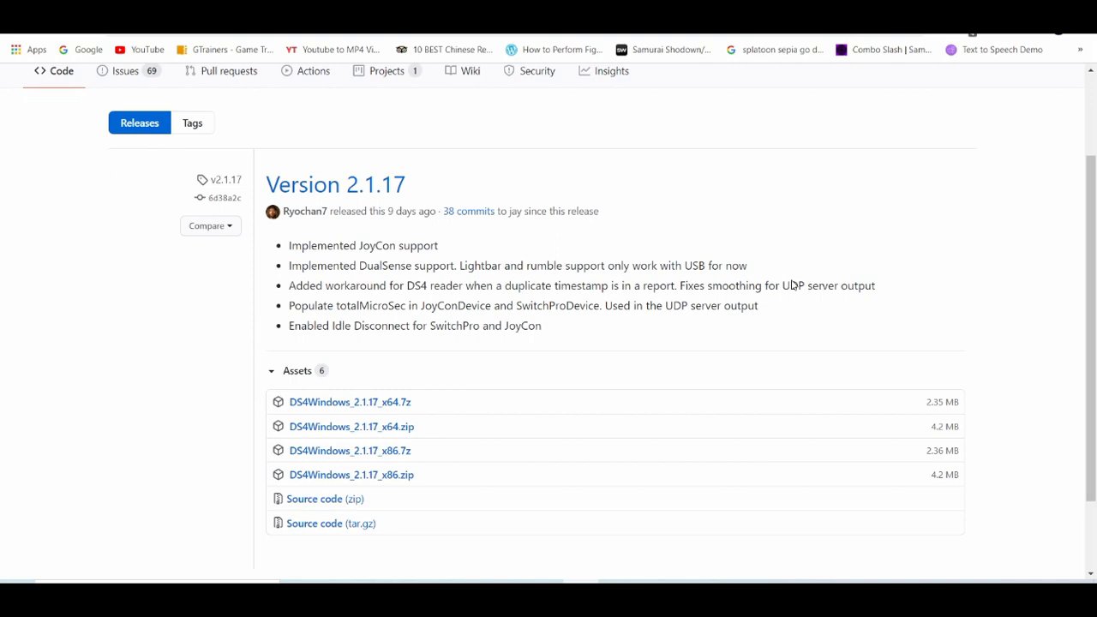
pyautogui.moveTo(351, 425)
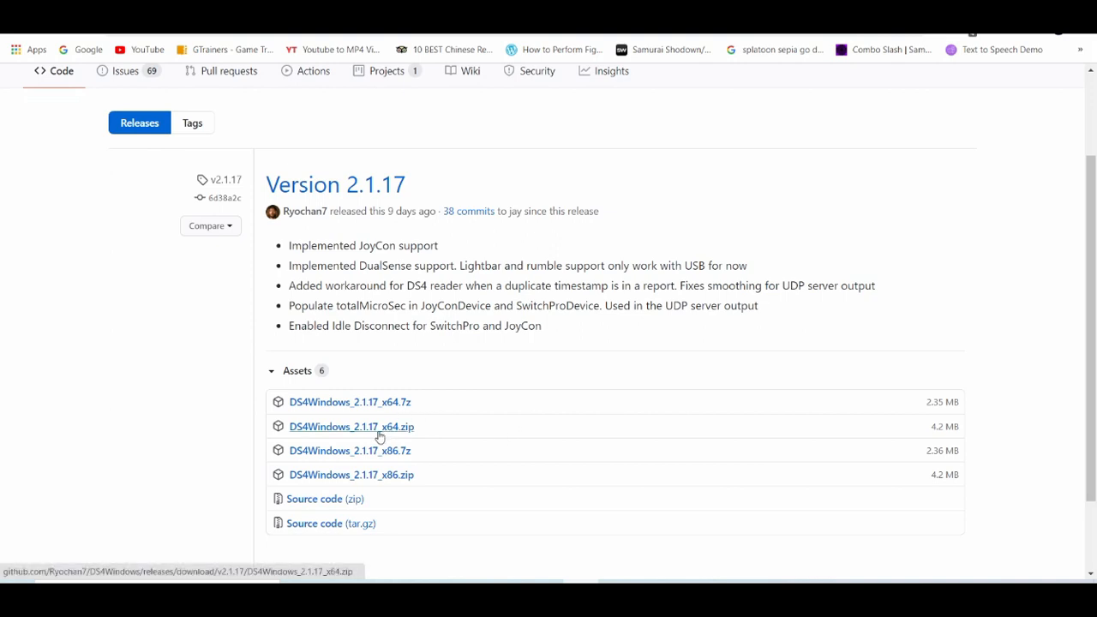
pyautogui.click(352, 425)
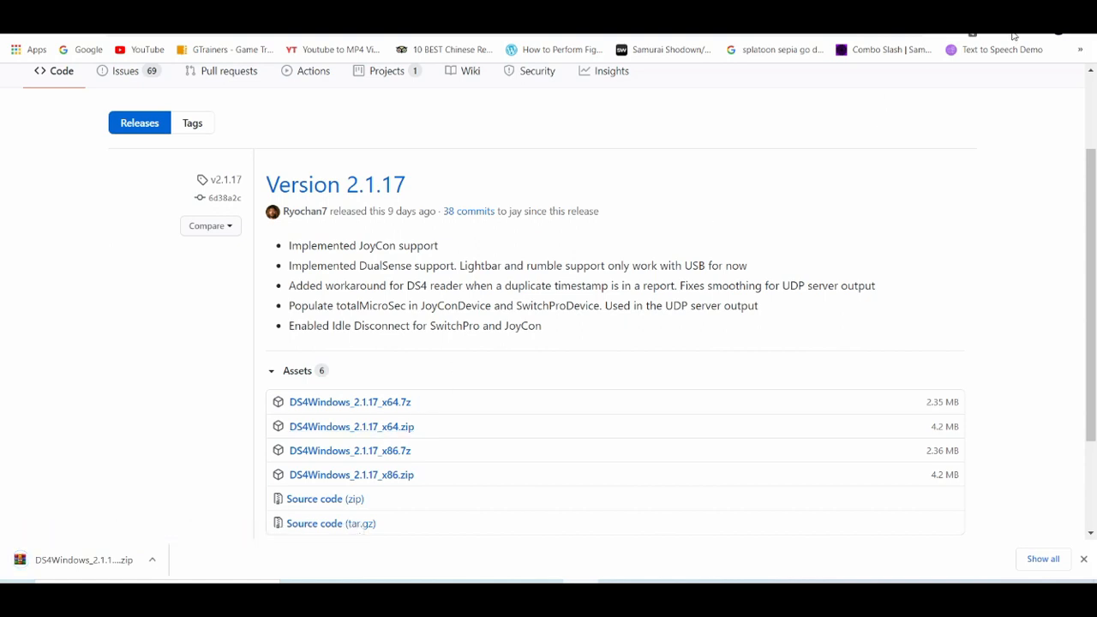
pyautogui.moveTo(331, 524)
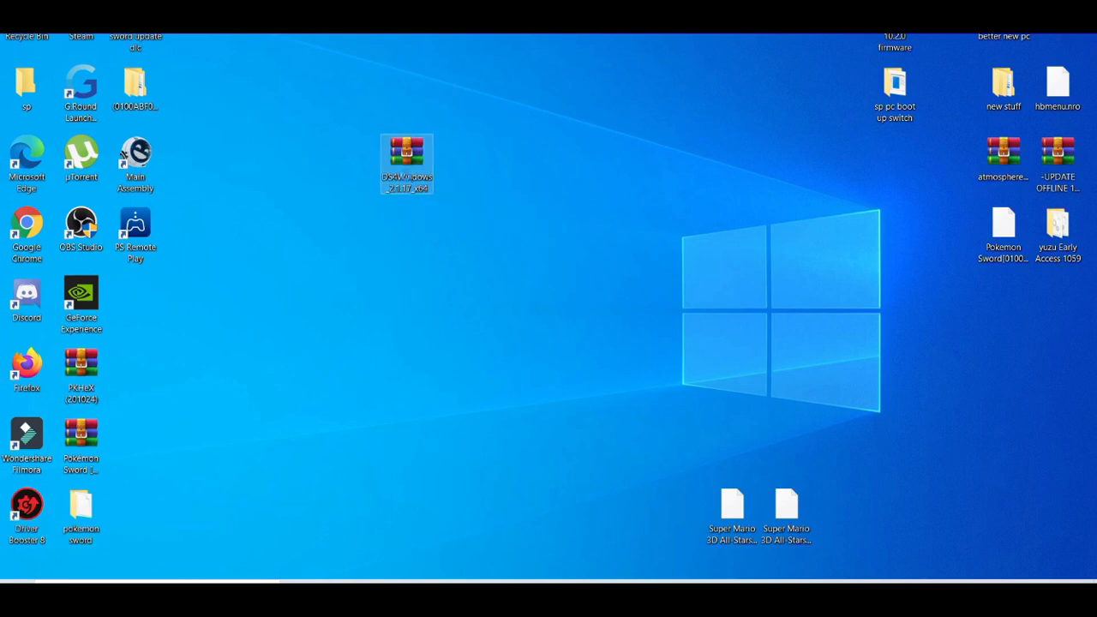
# - Extract the zip with WinRAR's 'Extract to DS4Windows_2.1.17_x64\' option
pyautogui.rightClick(407, 154)
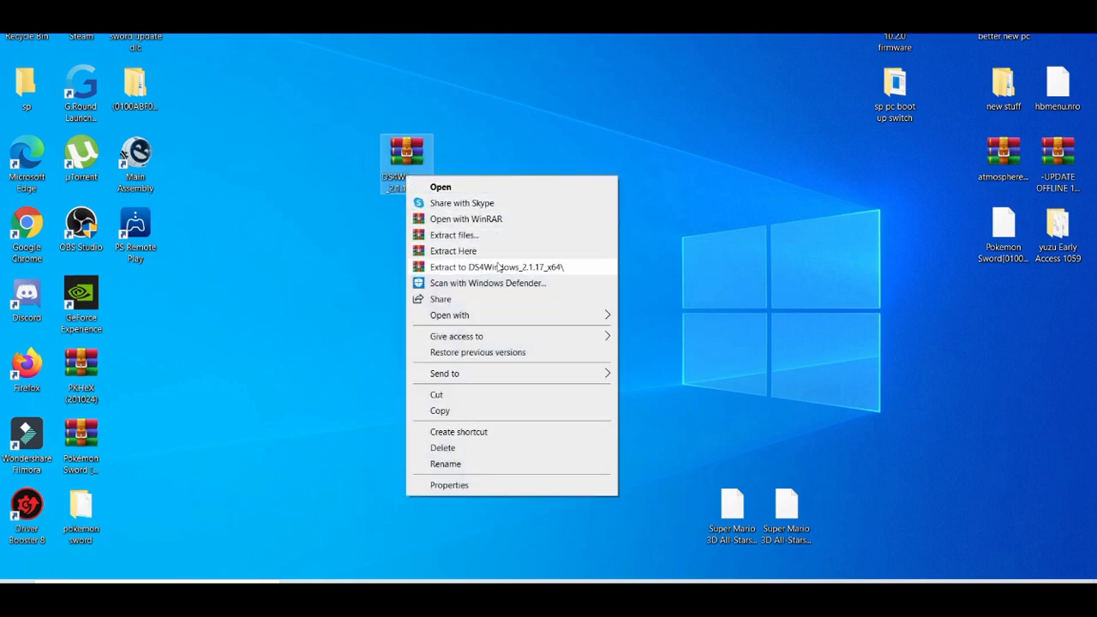
pyautogui.click(497, 268)
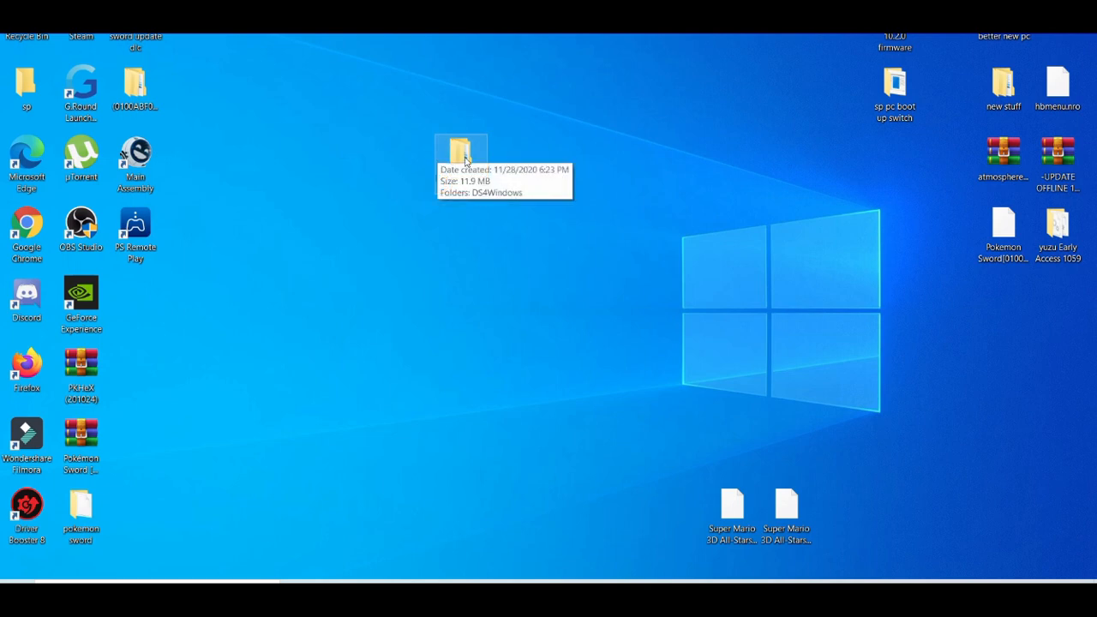
# - Navigate into the extracted folder's DS4Windows subfolder and select DS4Windows.exe
pyautogui.doubleClick(460, 148)
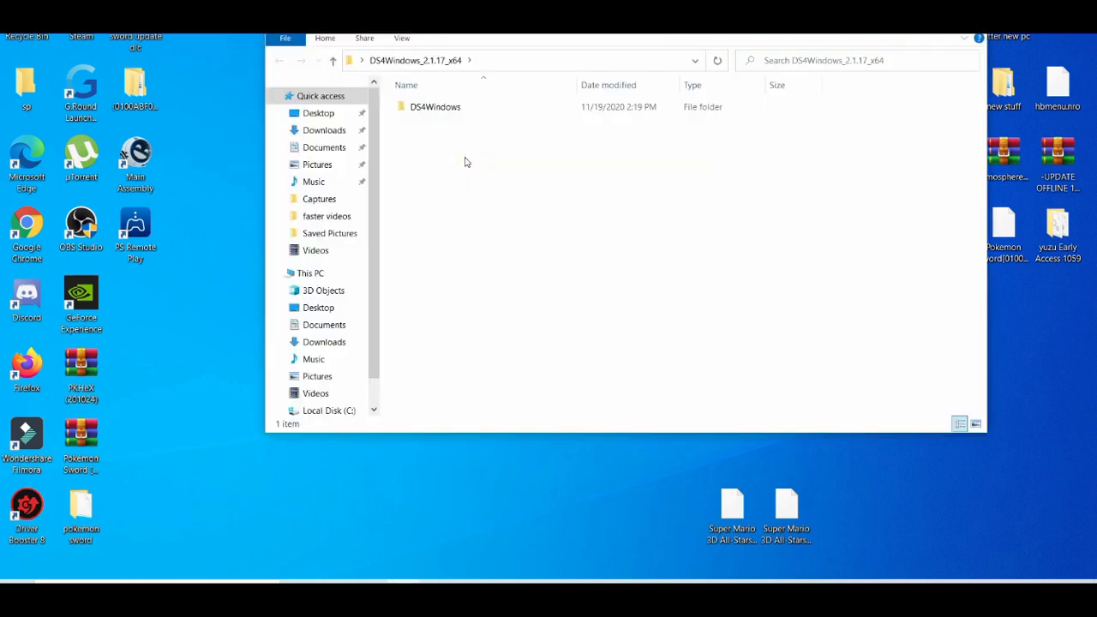
pyautogui.doubleClick(435, 106)
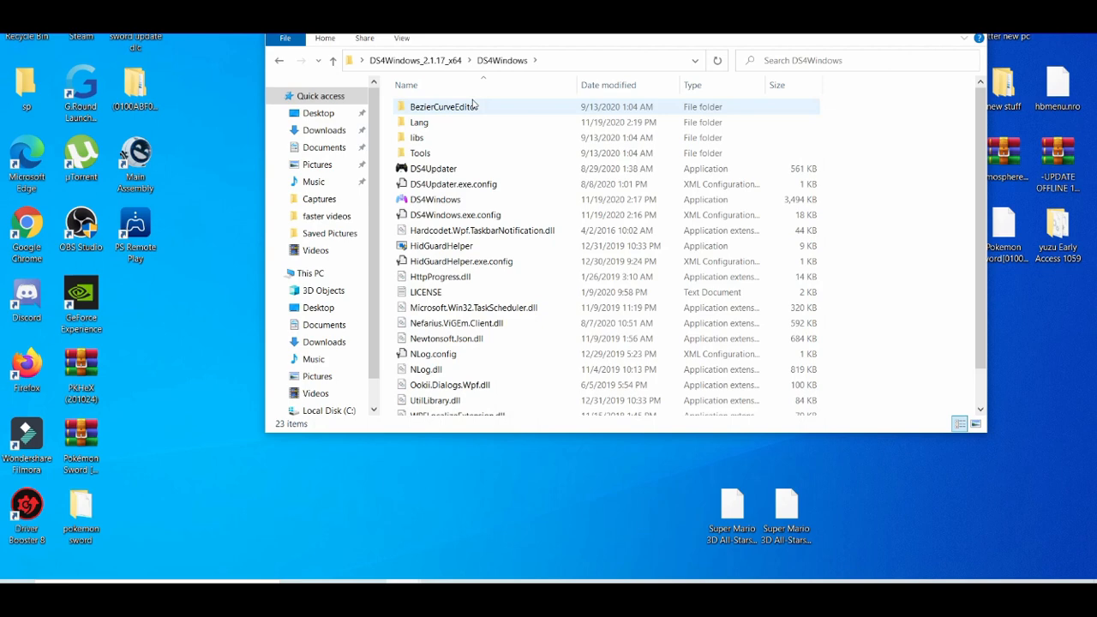
pyautogui.moveTo(475, 260)
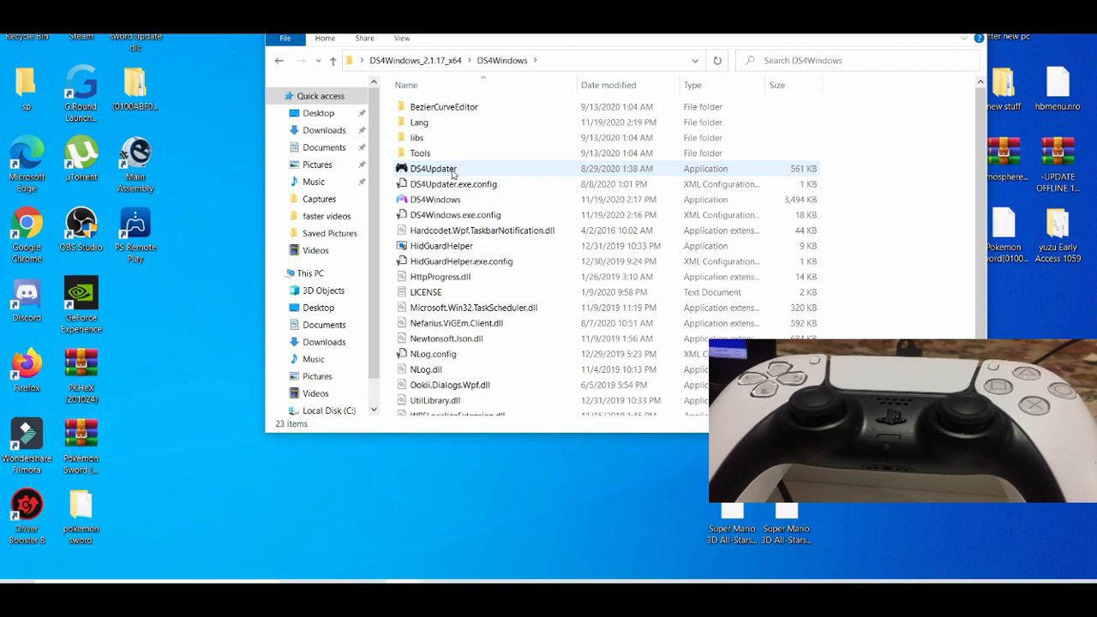
pyautogui.click(435, 199)
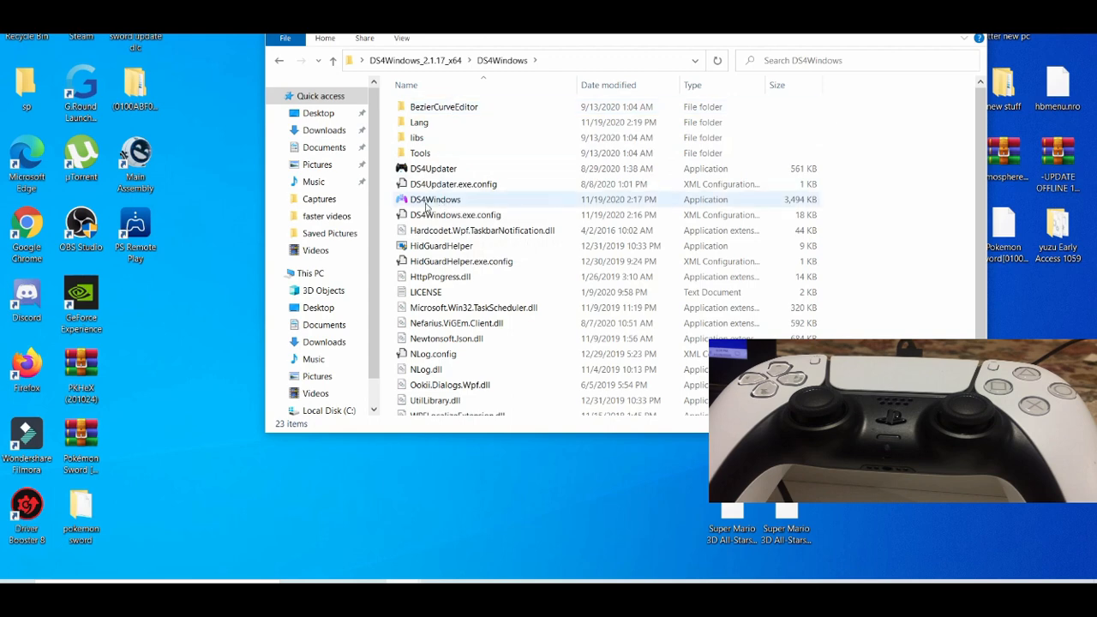
pyautogui.click(436, 199)
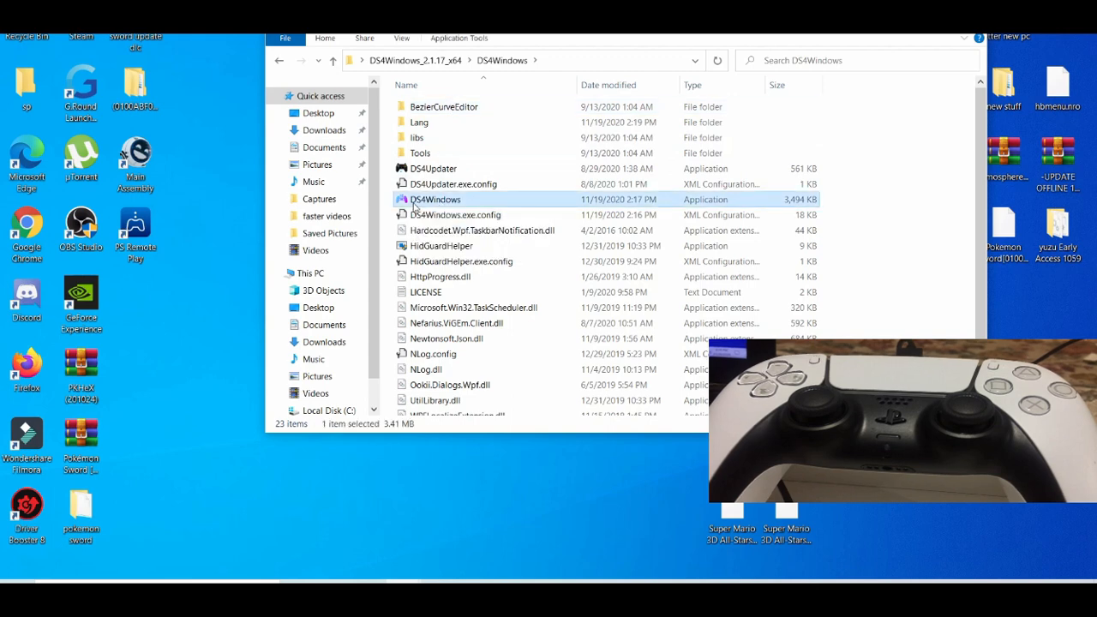
# - Launch DS4Windows.exe and choose Program Folder as the settings location
pyautogui.doubleClick(436, 199)
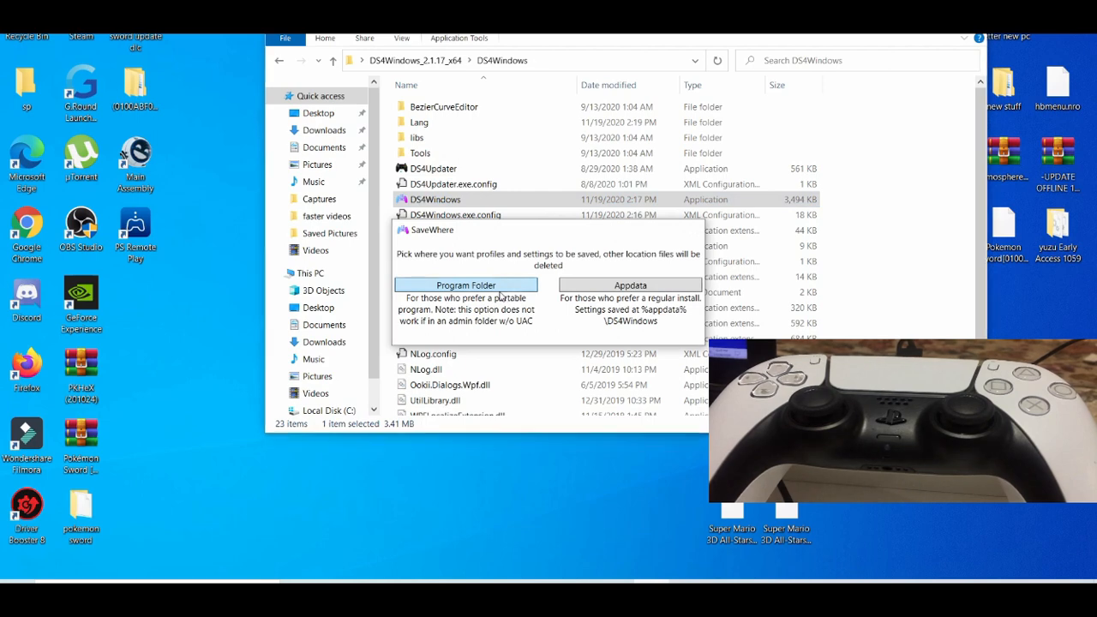
pyautogui.click(466, 285)
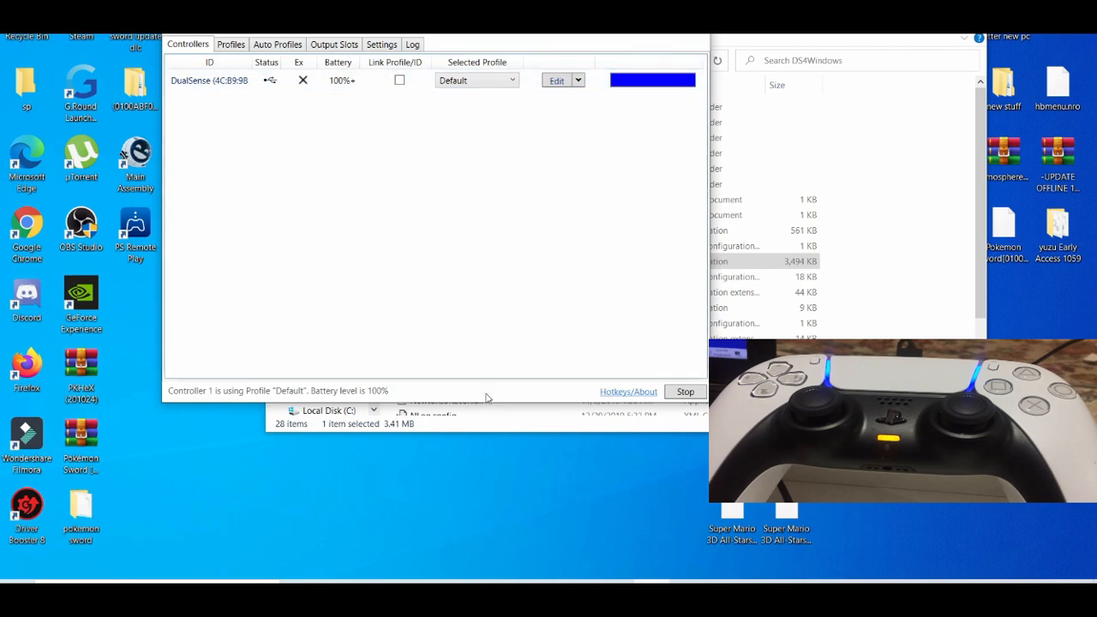
pyautogui.moveTo(489, 398)
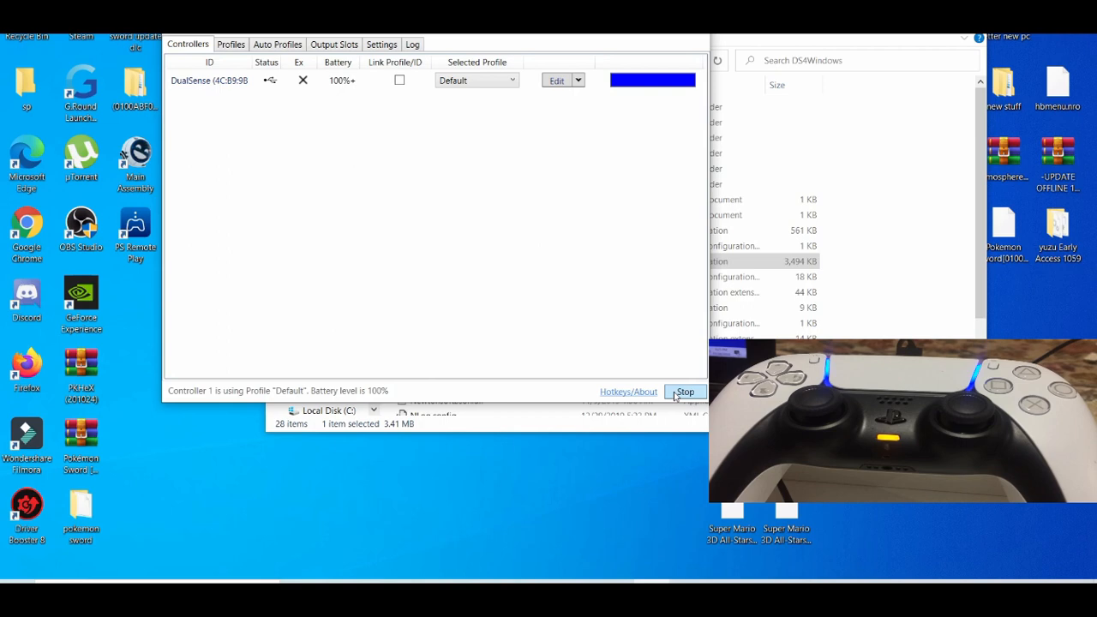
# - Stop the DS4Windows controller service, then start it again
pyautogui.click(686, 391)
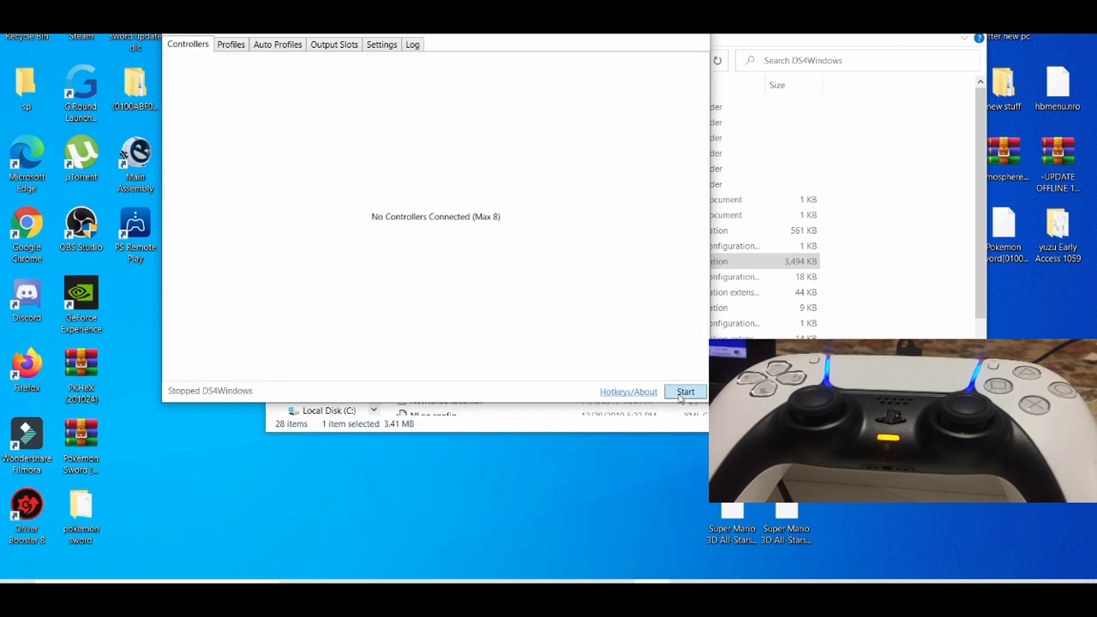
pyautogui.click(686, 391)
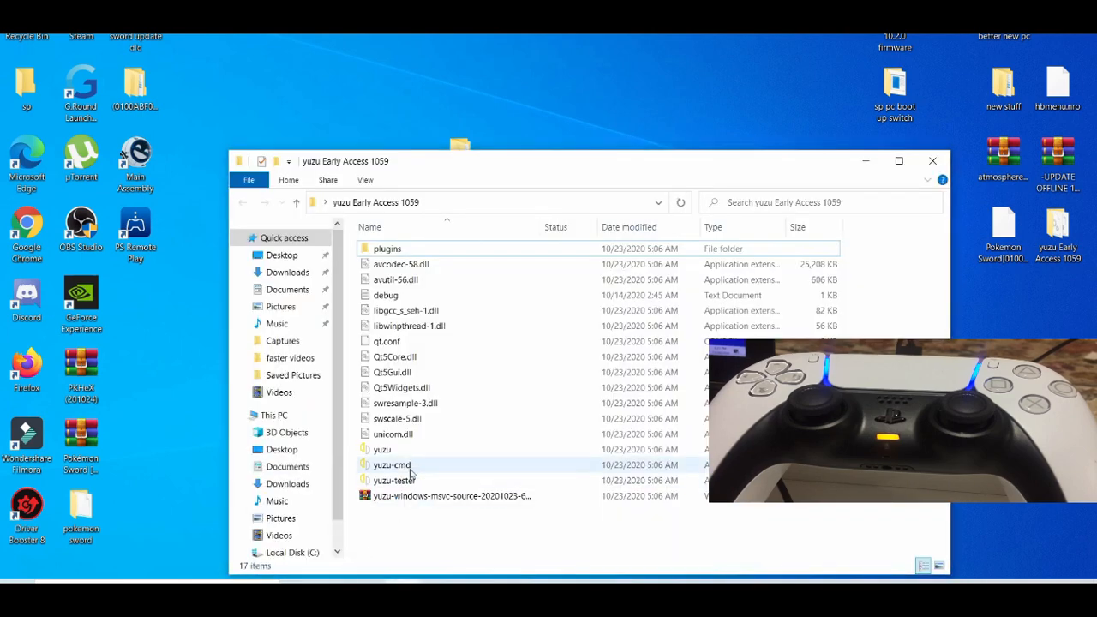
# - Start the yuzu application from the yuzu Early Access 1059 folder
pyautogui.click(381, 450)
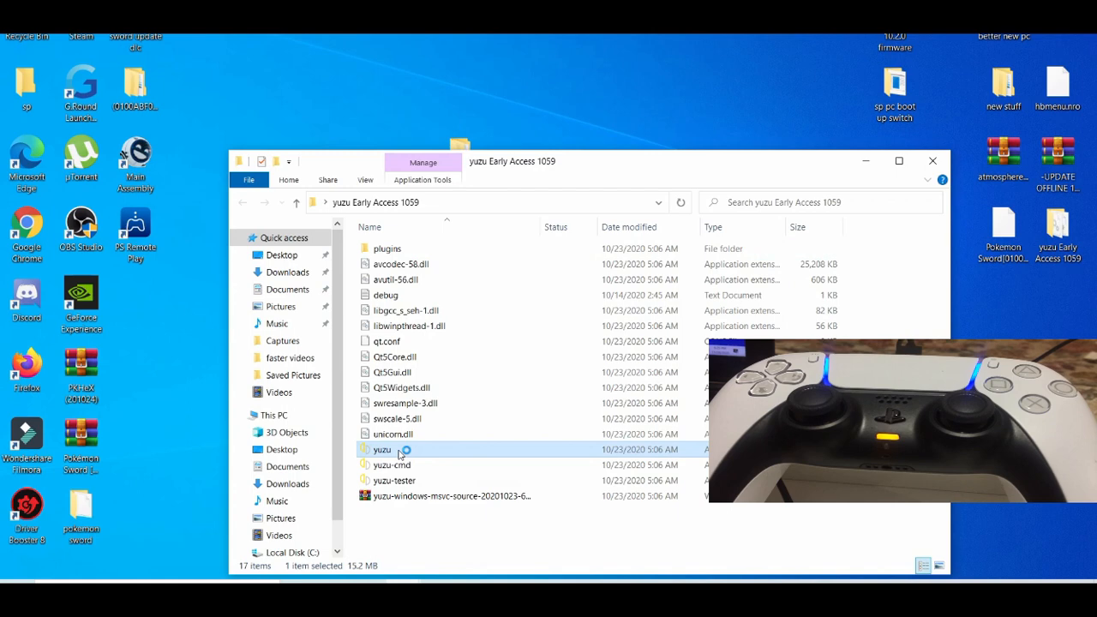
pyautogui.moveTo(398, 450)
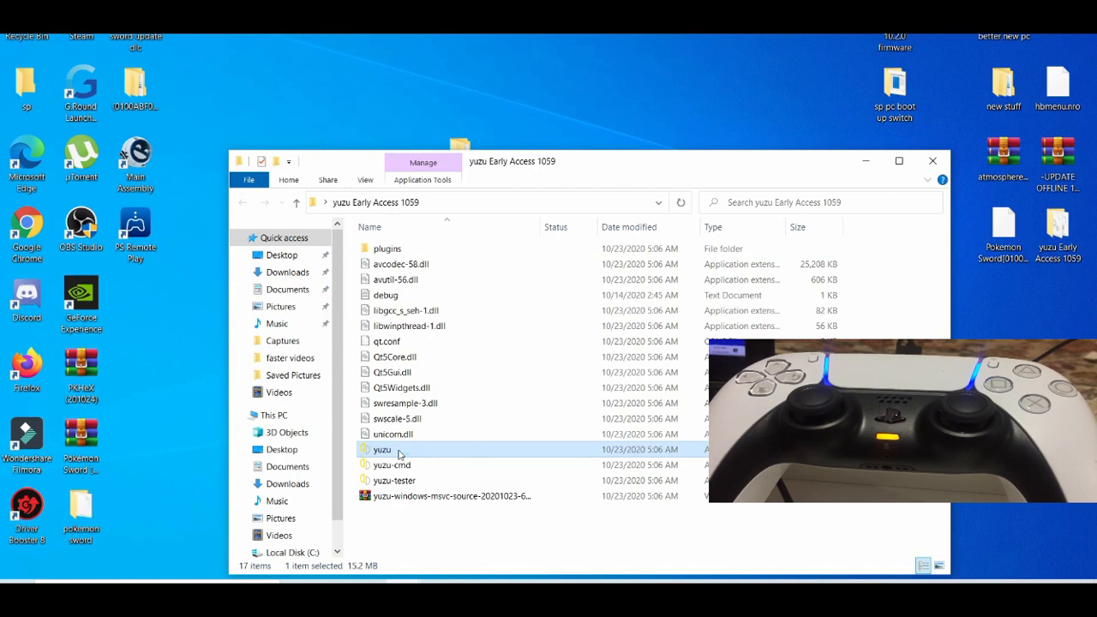
pyautogui.doubleClick(381, 449)
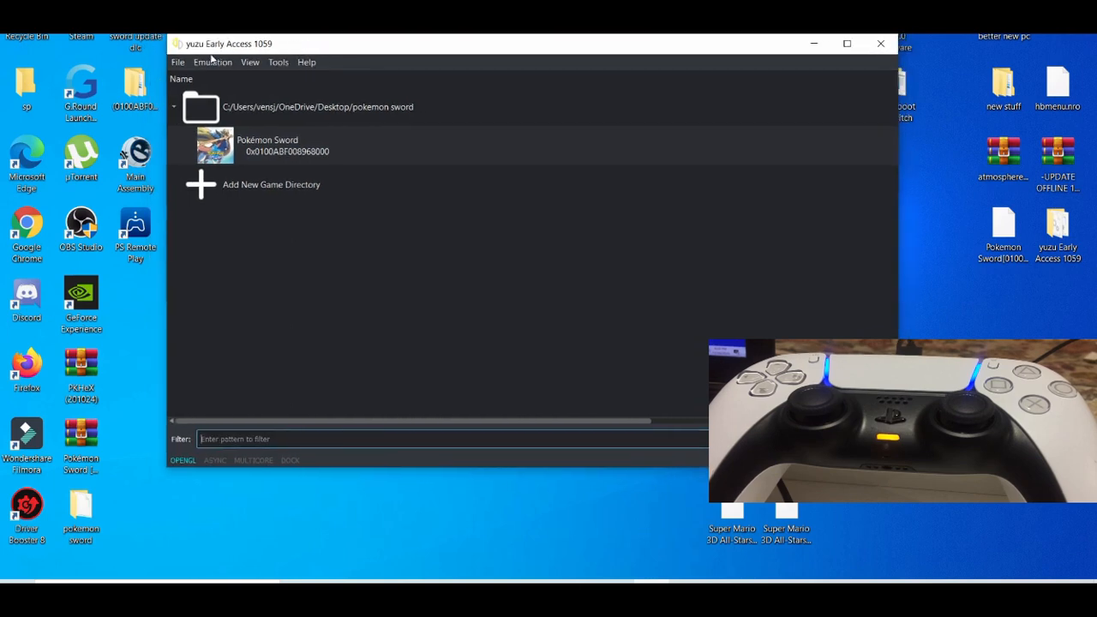
# - Reach the Controls page of yuzu's Emulation > Configure settings
pyautogui.click(178, 61)
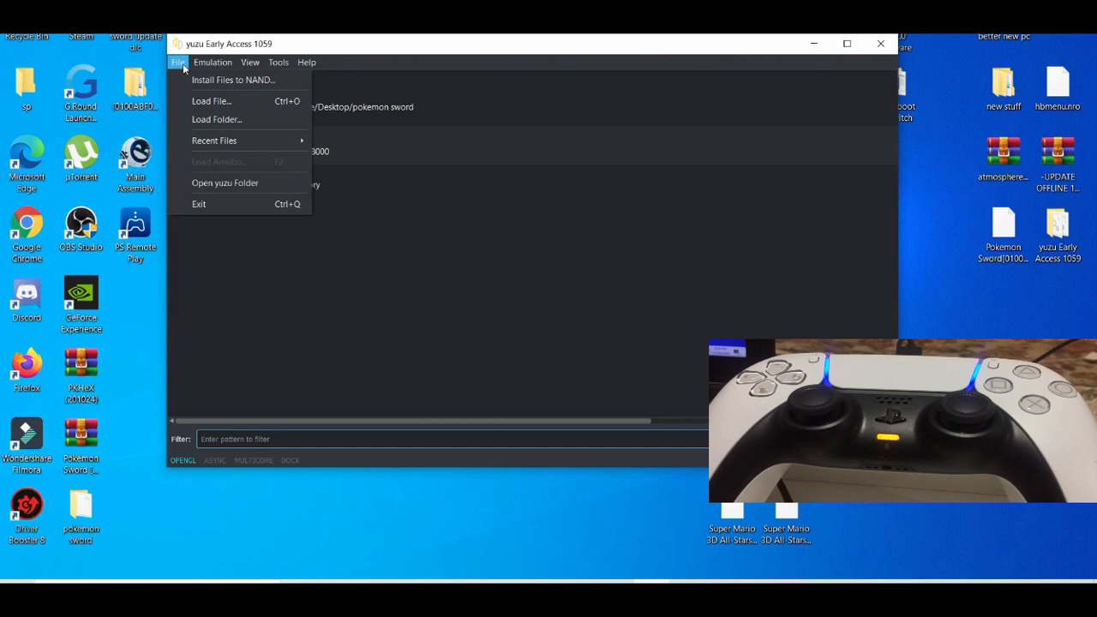
pyautogui.click(213, 62)
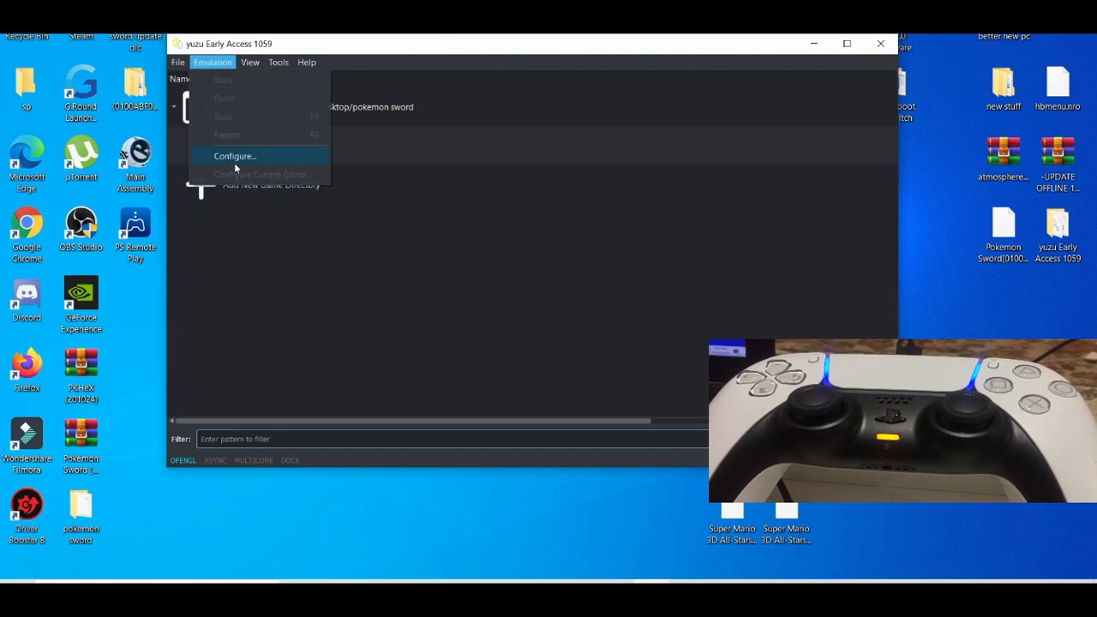
pyautogui.click(235, 156)
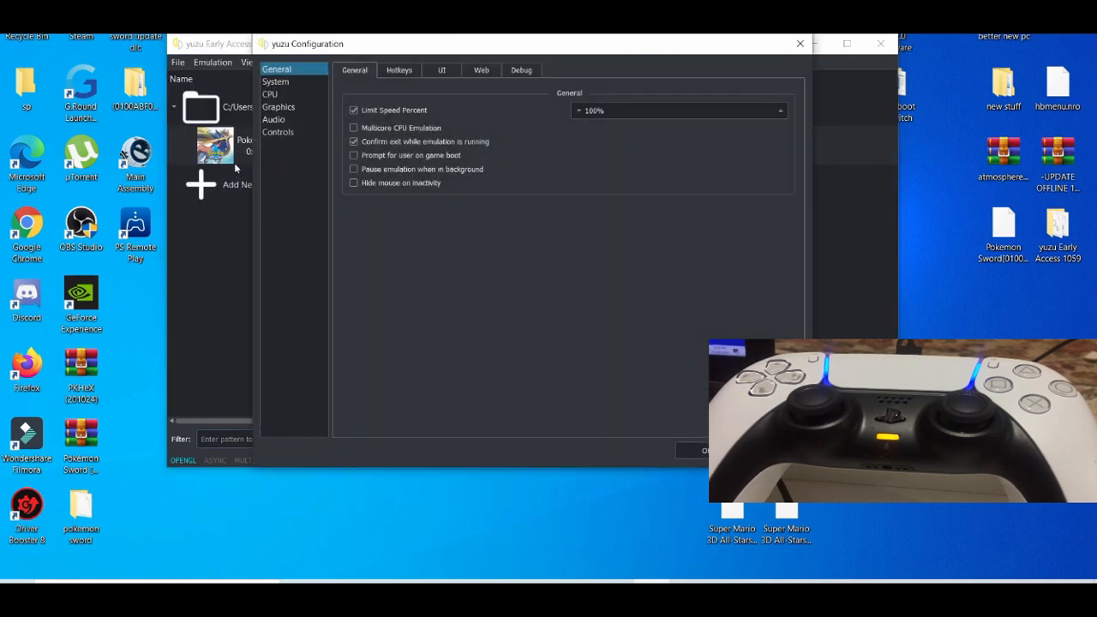
pyautogui.click(278, 132)
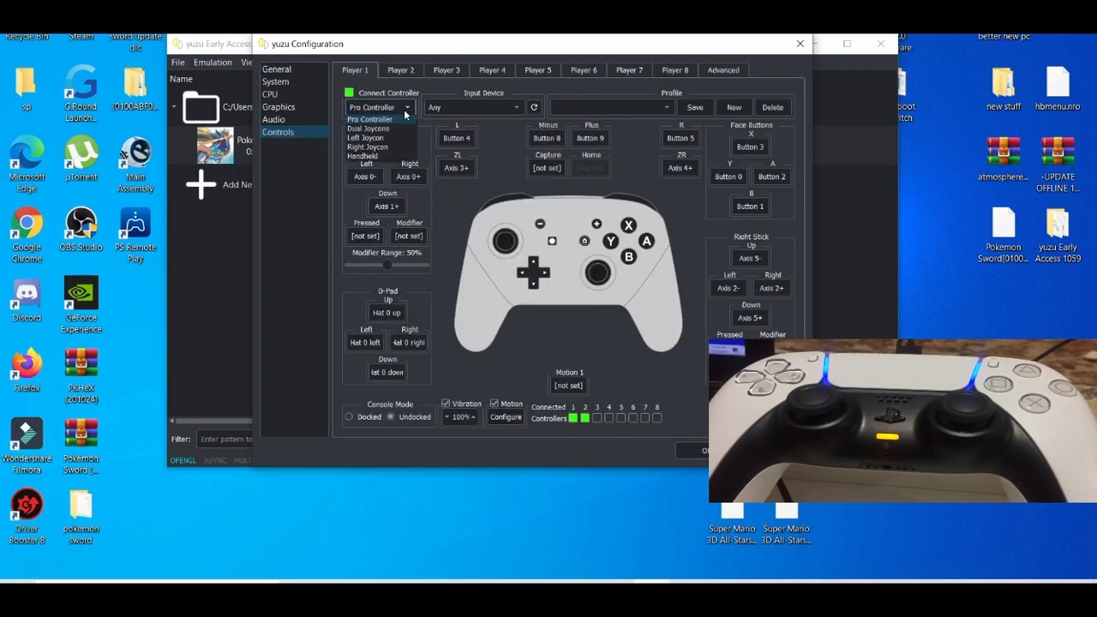
# - Choose Pro Controller as the controller type with Input Device left on Any
pyautogui.click(401, 69)
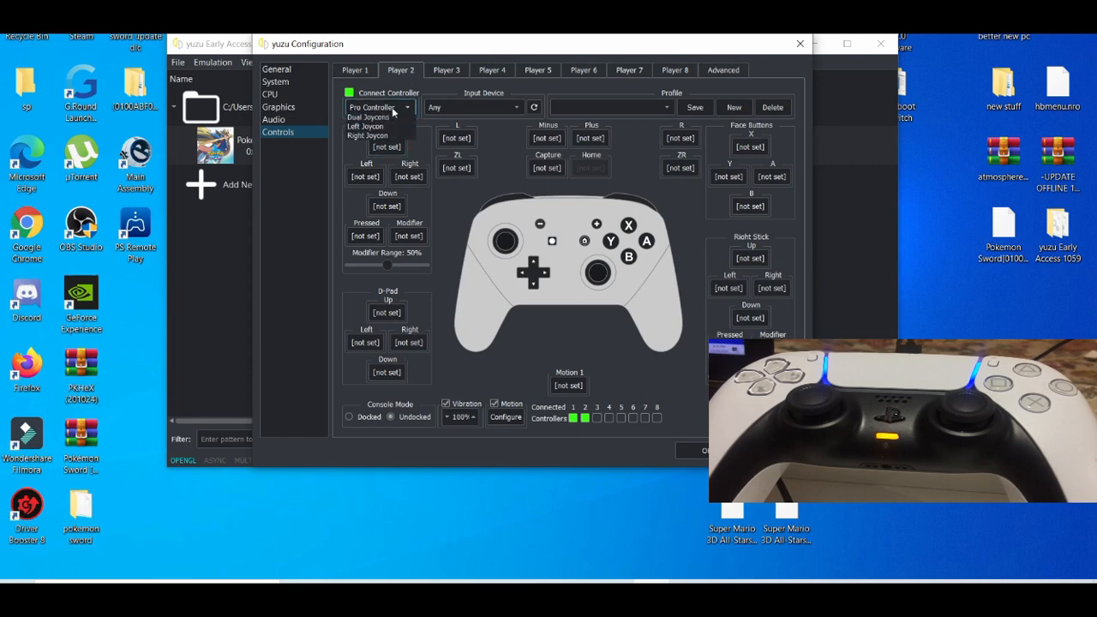
pyautogui.click(473, 106)
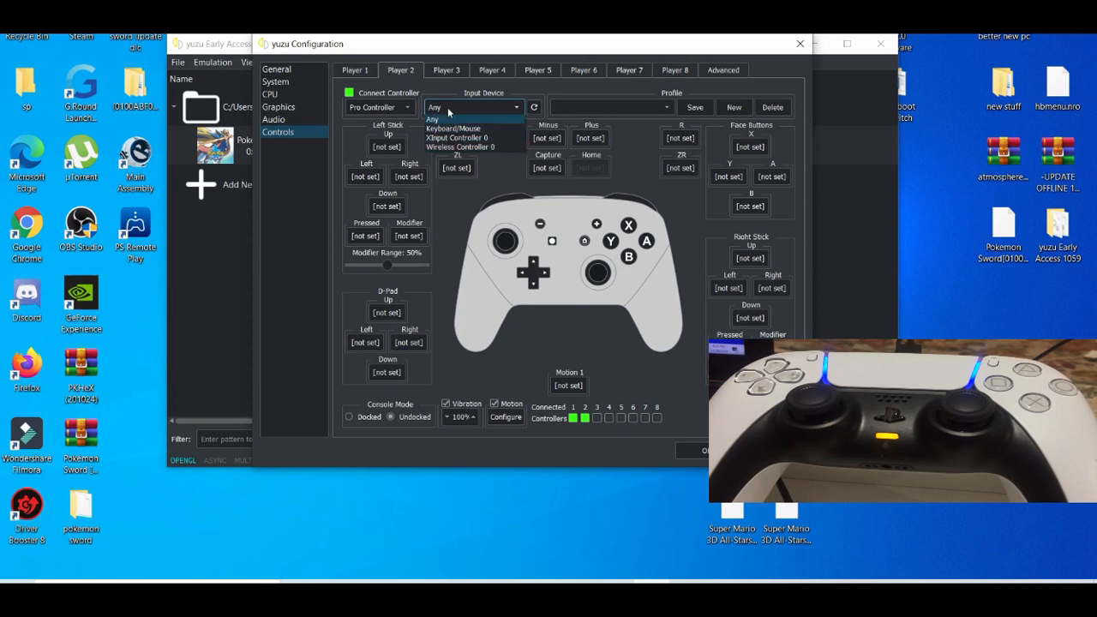
pyautogui.click(432, 118)
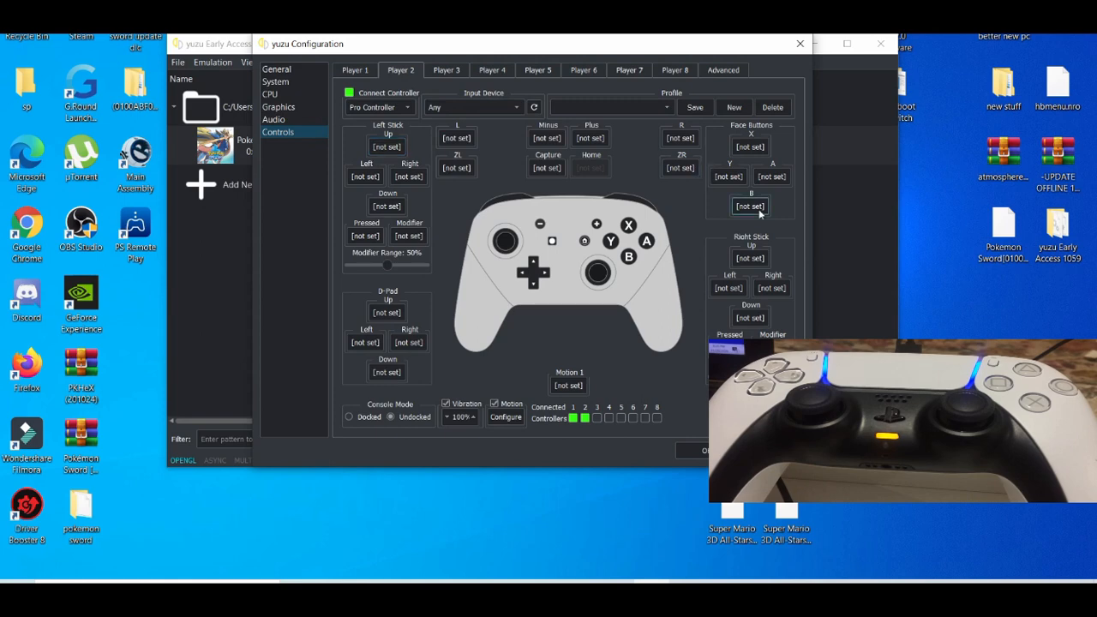
# - Bind the face buttons B, A, Y and X to DualSense Buttons 1, 2, 0 and 3
pyautogui.click(751, 206)
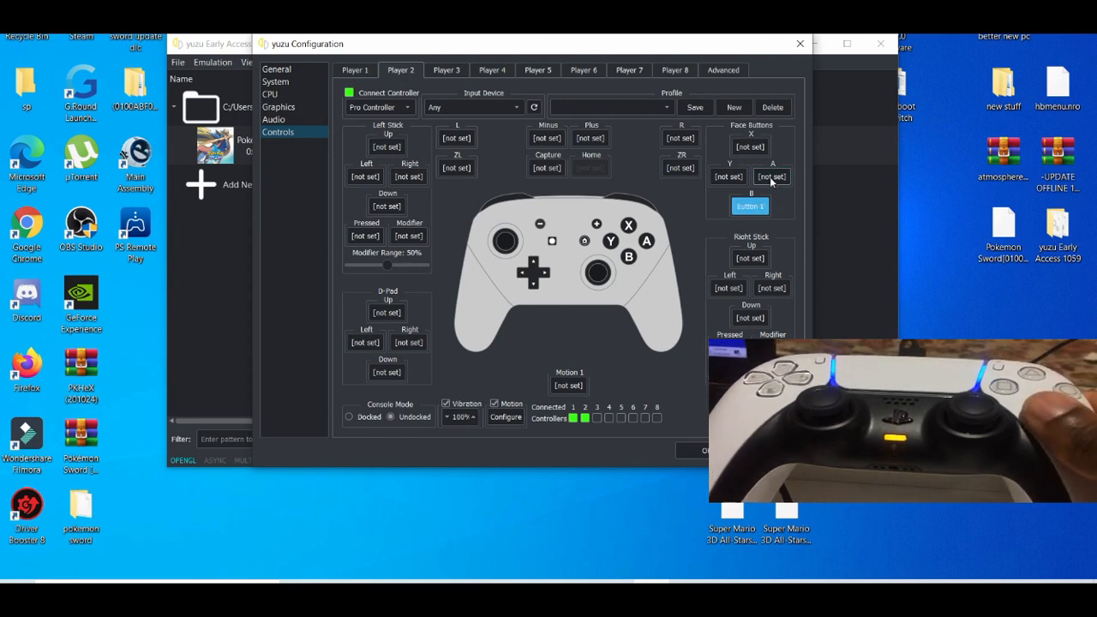
pyautogui.click(772, 177)
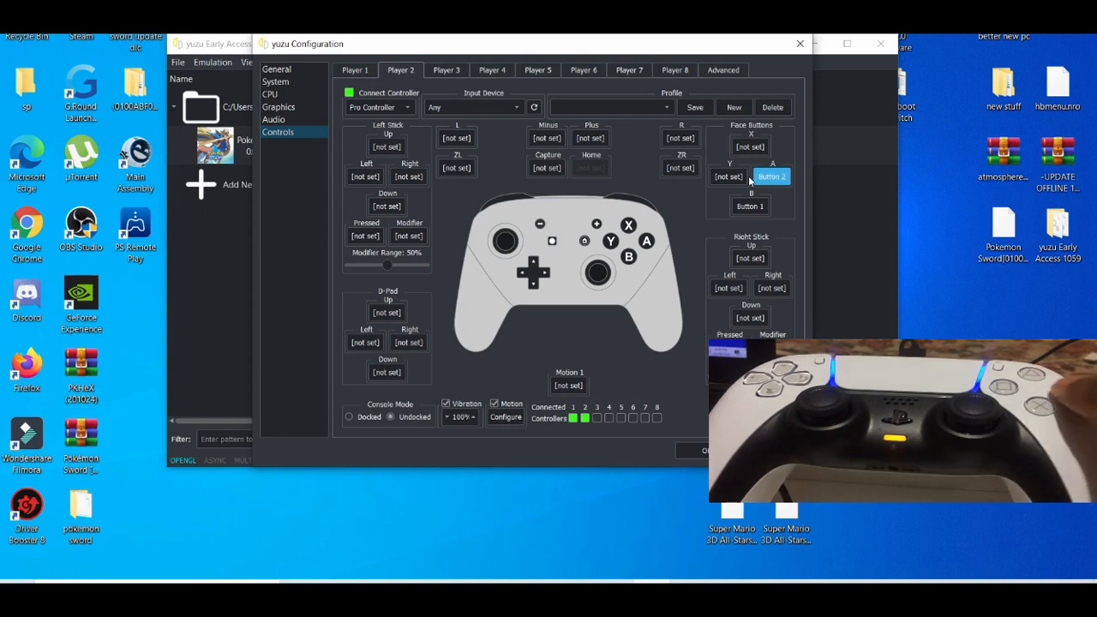
pyautogui.click(727, 177)
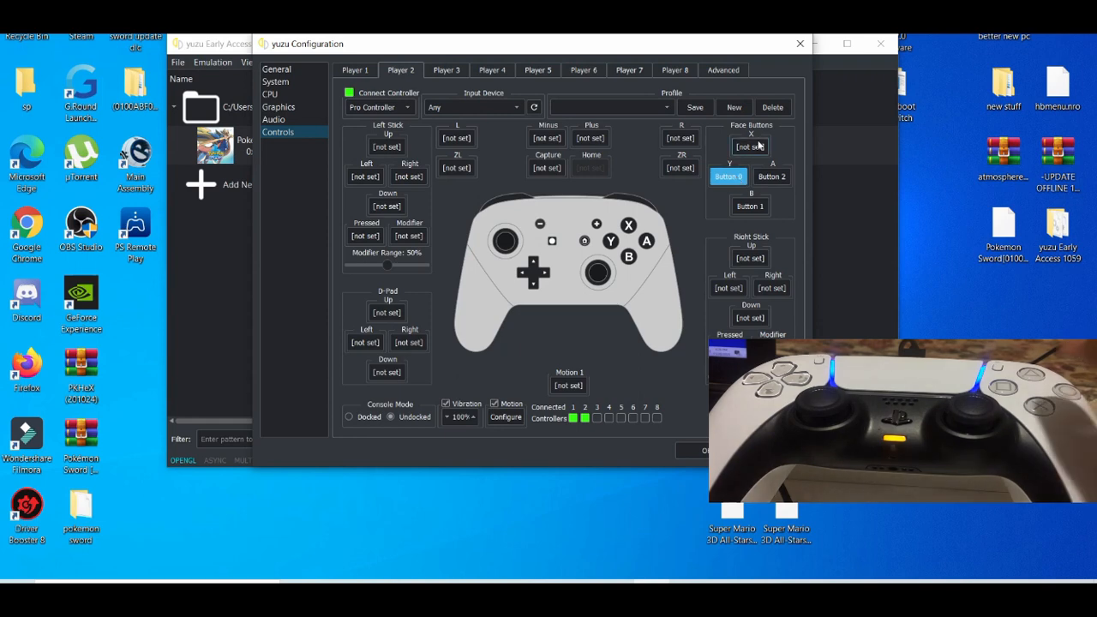
pyautogui.click(751, 148)
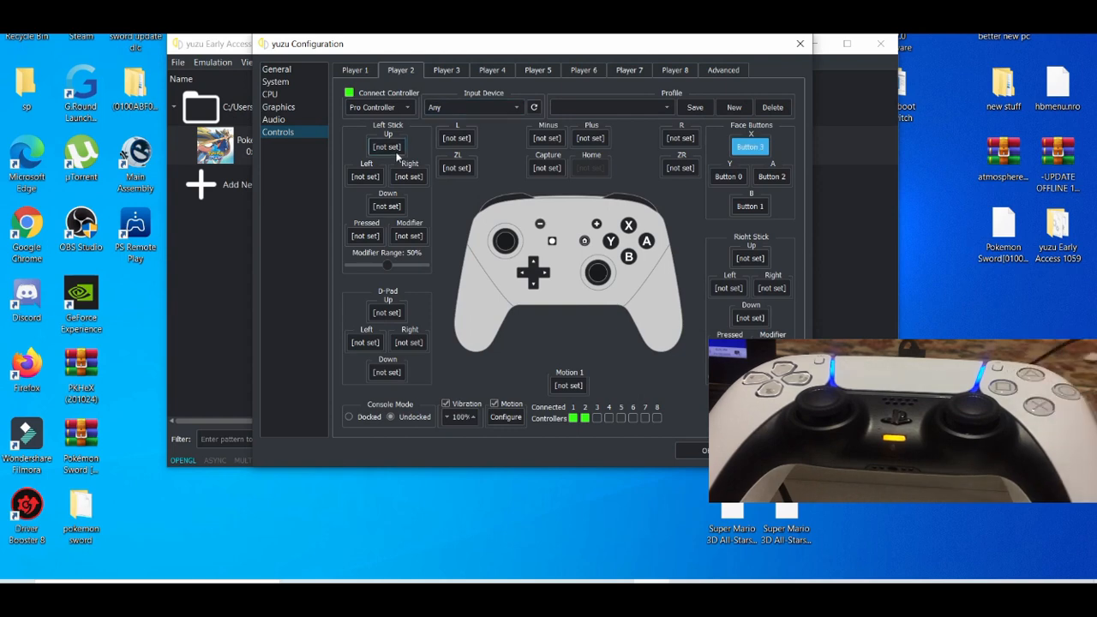
# - Bind the left stick directions to DualSense Axis 1 (up/down) and Axis 0 (left/right)
pyautogui.click(387, 148)
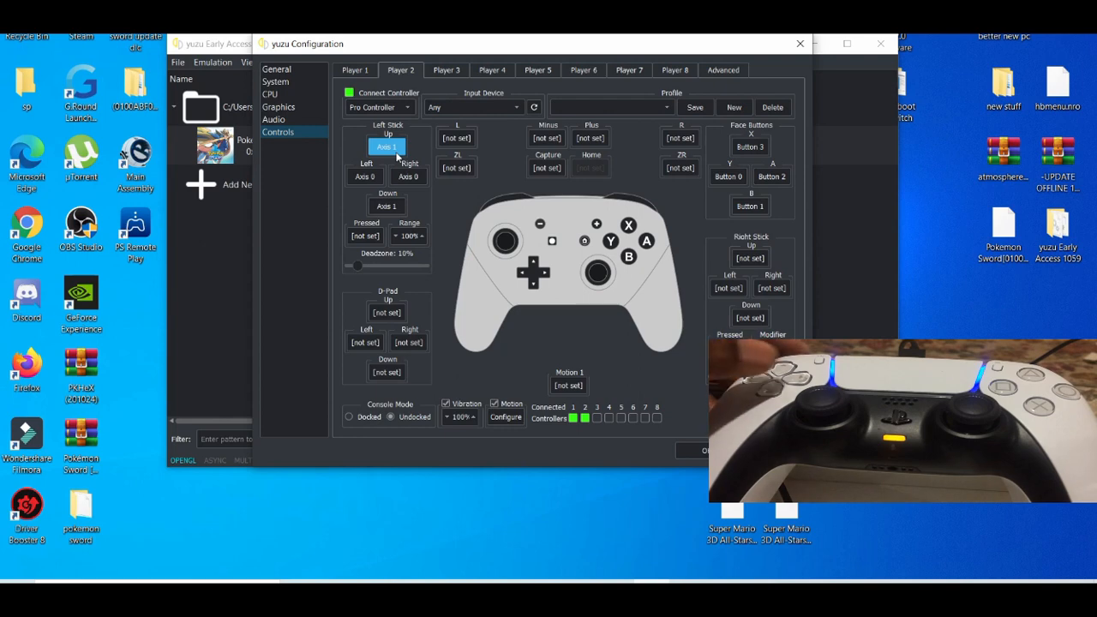
pyautogui.click(366, 177)
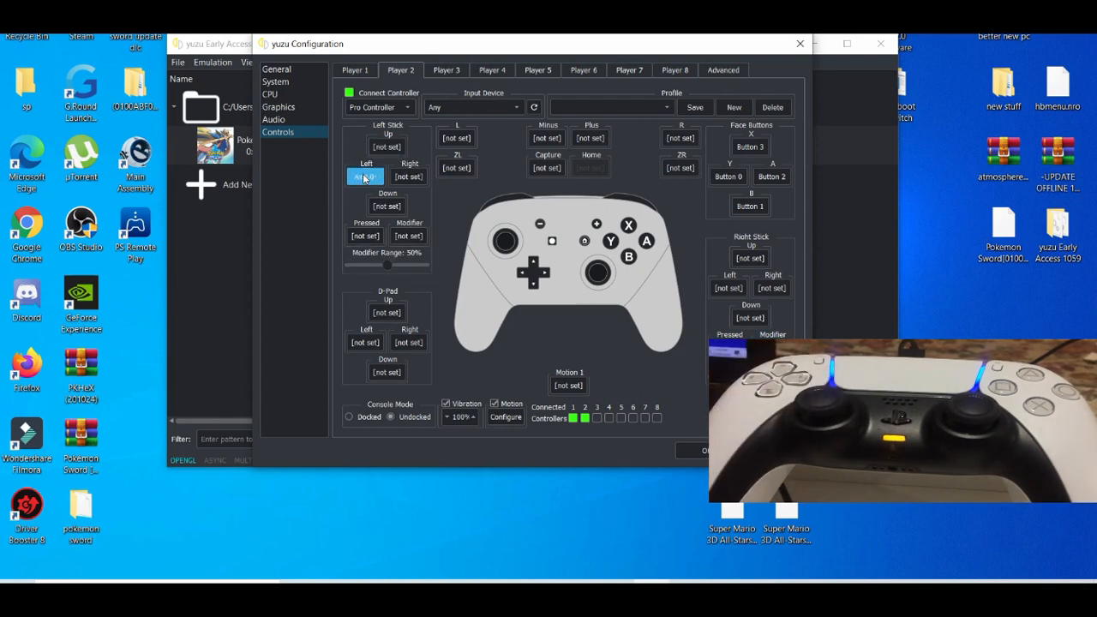
pyautogui.click(408, 177)
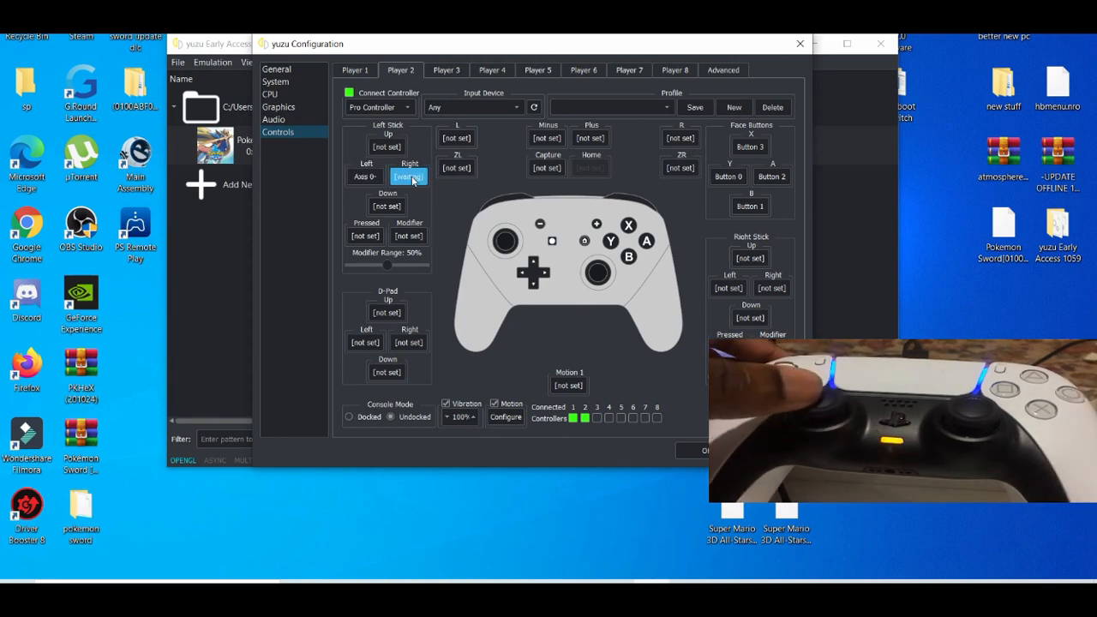
pyautogui.click(386, 205)
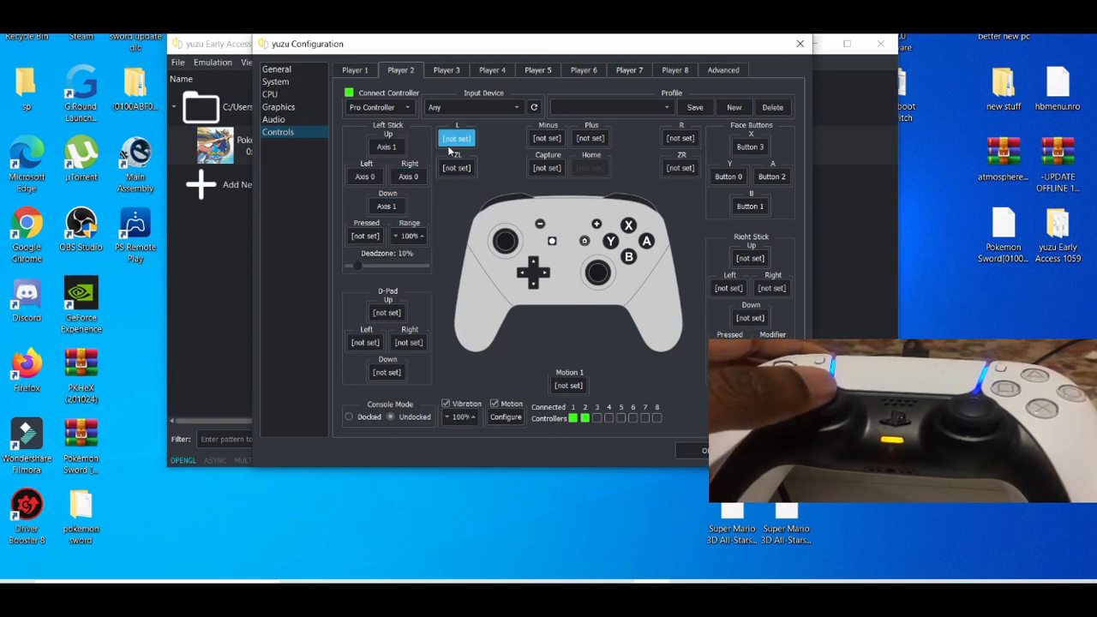
pyautogui.click(456, 137)
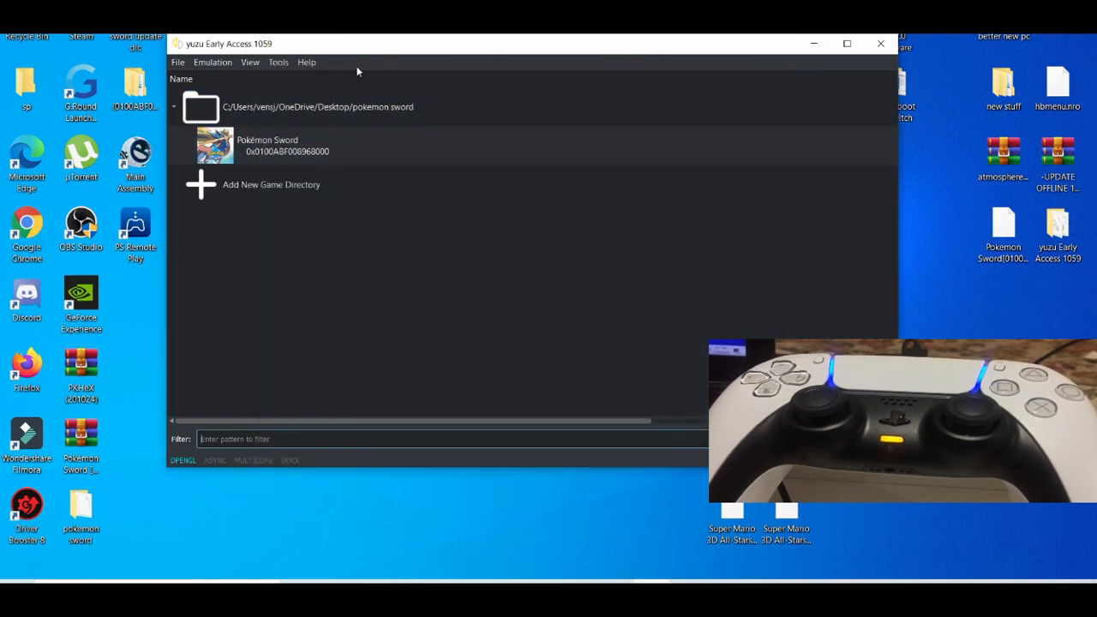
pyautogui.moveTo(350, 61)
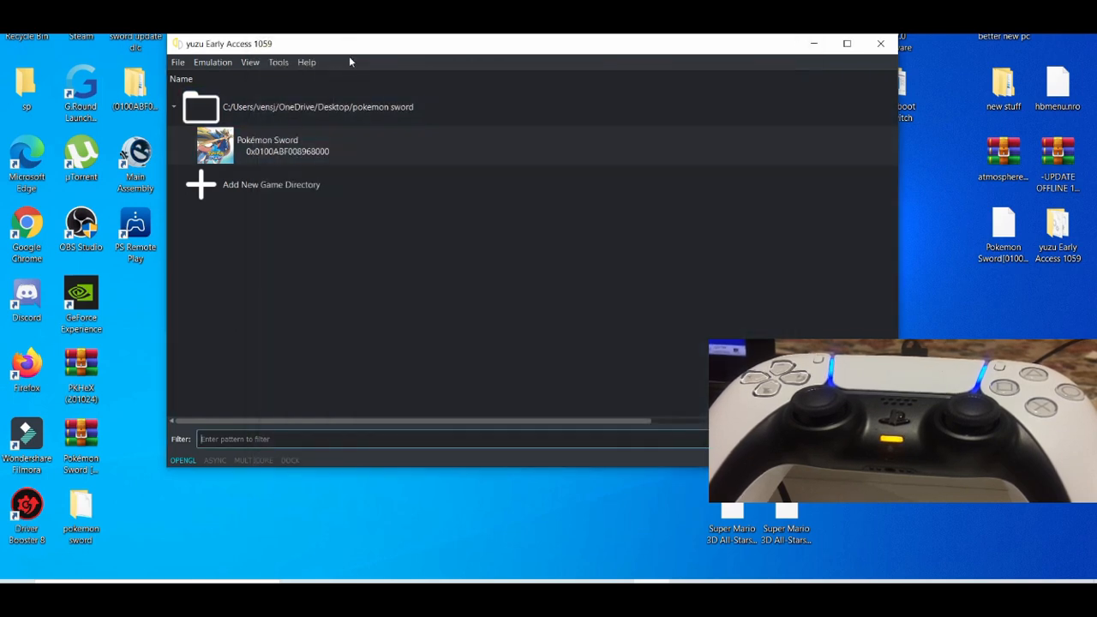